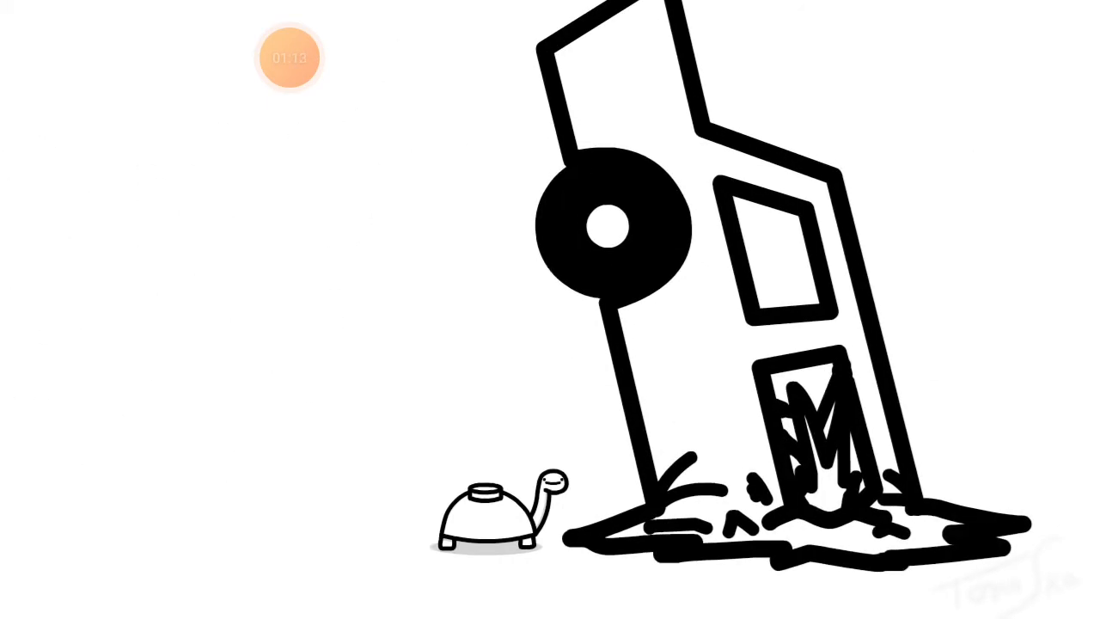
Pause asdfmovie5 during the credits, resume, then pause on the platypus scene at 1:21.
{"action": "left_click", "coordinate": [550, 310]}
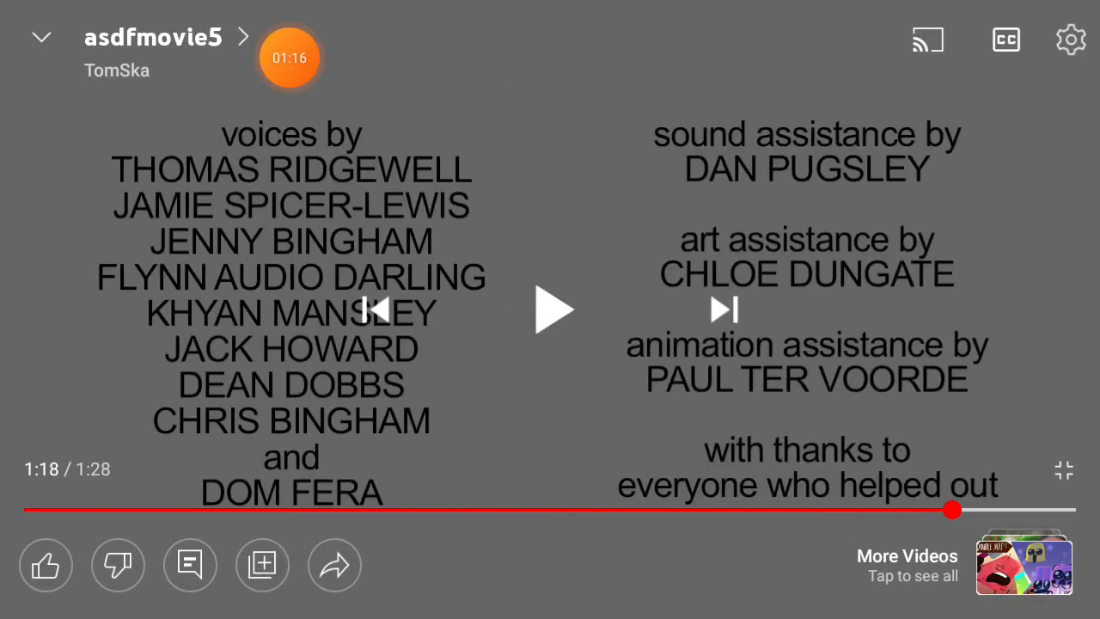
{"action": "left_click", "coordinate": [550, 309]}
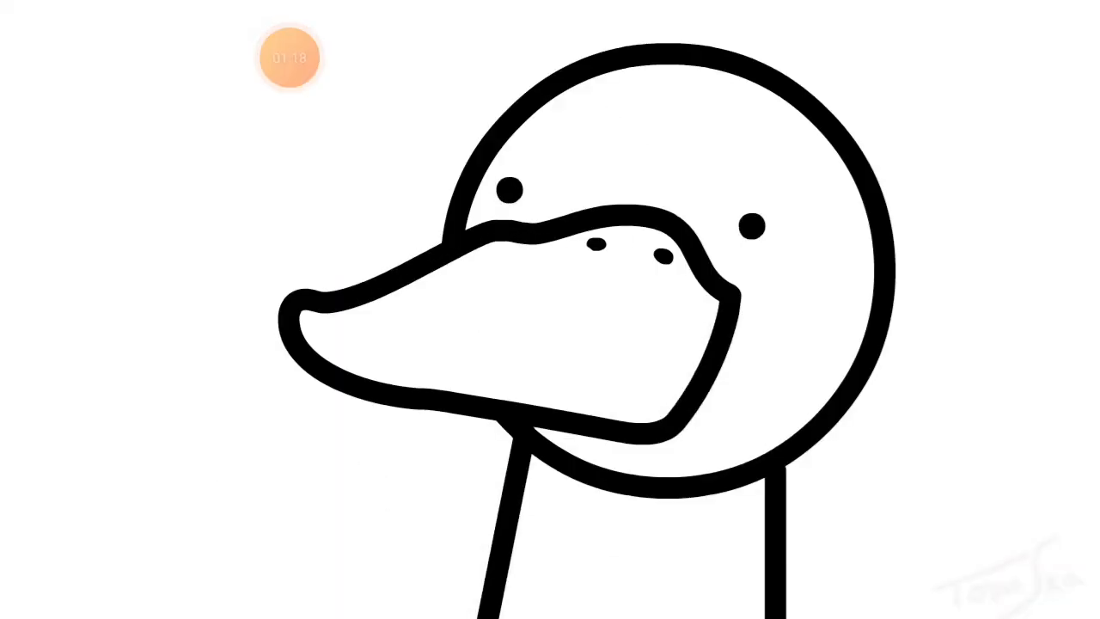
{"action": "left_click", "coordinate": [551, 309]}
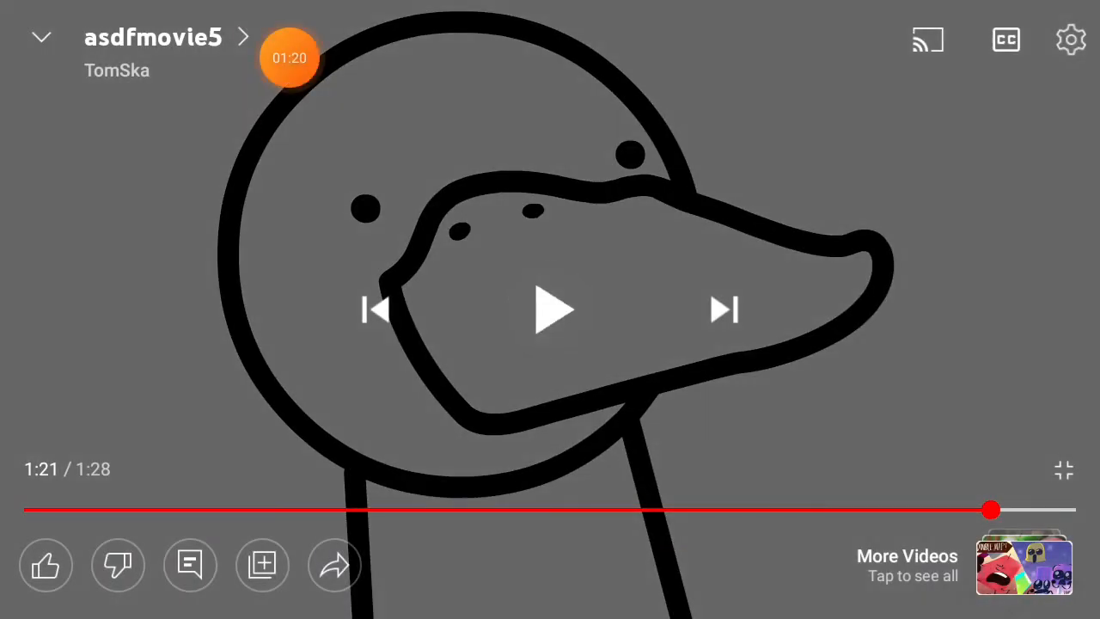